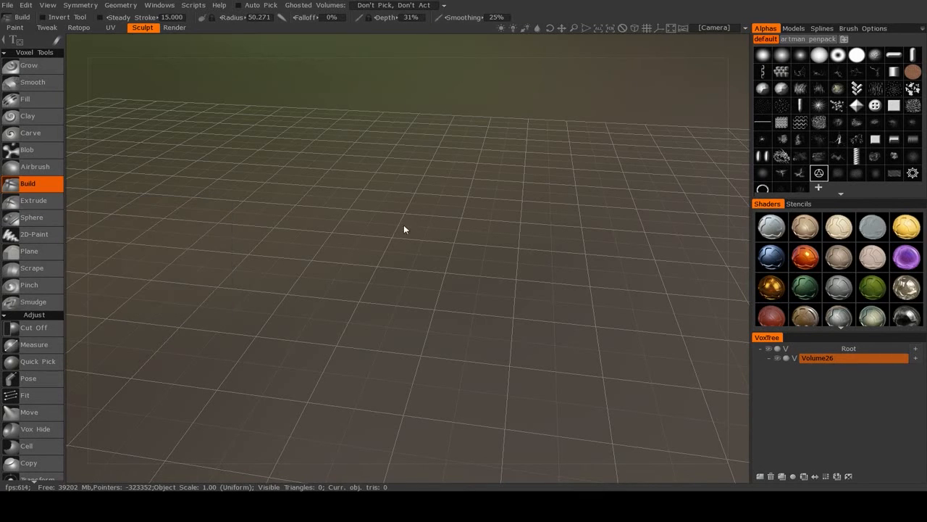
mouse_move(337, 351)
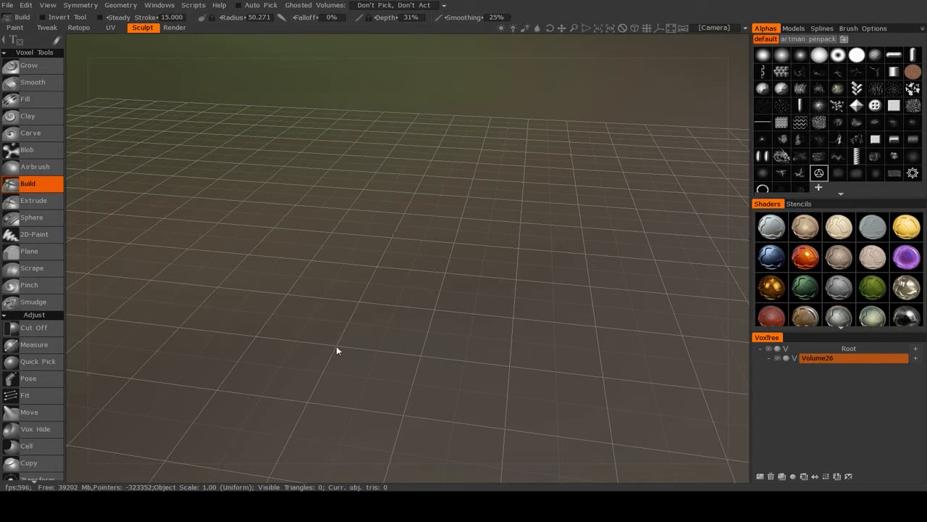
mouse_move(34, 345)
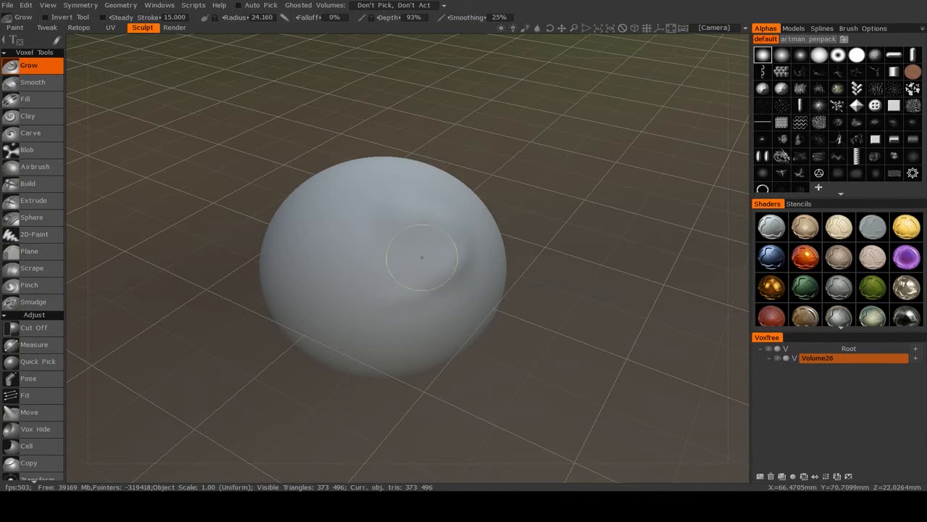
- Grow a bump on the sphere's right side, a mound at the top, and ridged bulges
drag(420, 261, 420, 257)
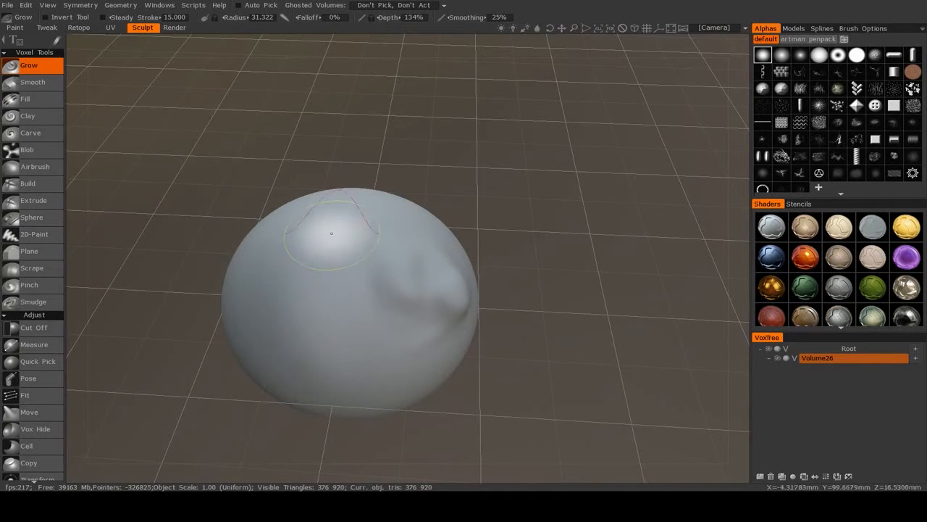
click(332, 234)
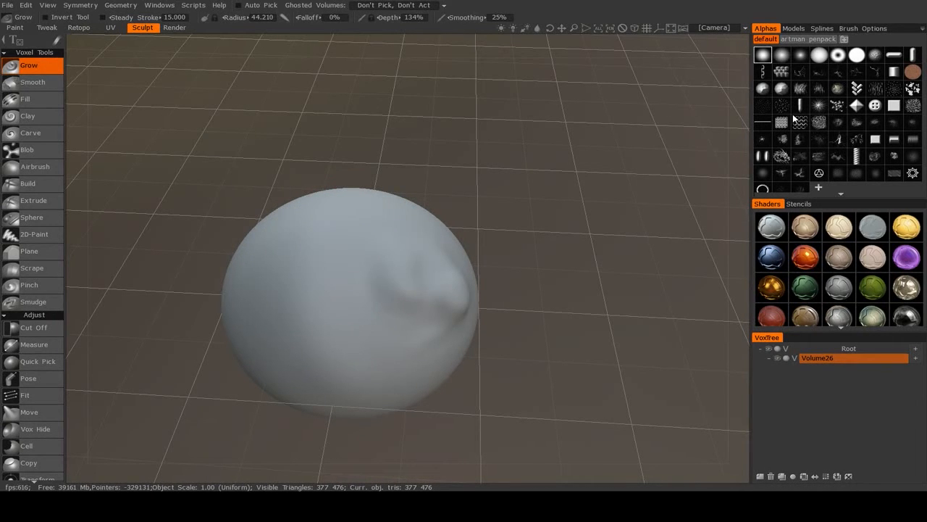
mouse_move(334, 240)
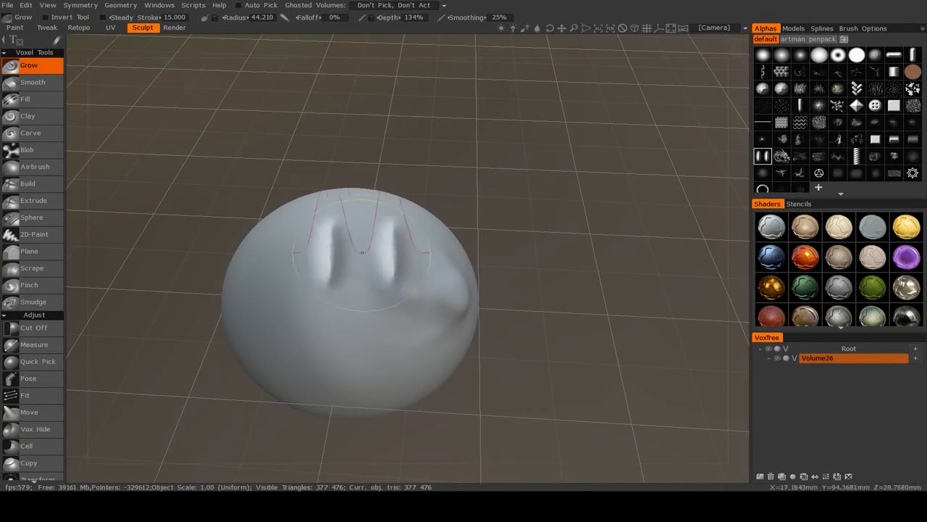
drag(363, 252, 334, 261)
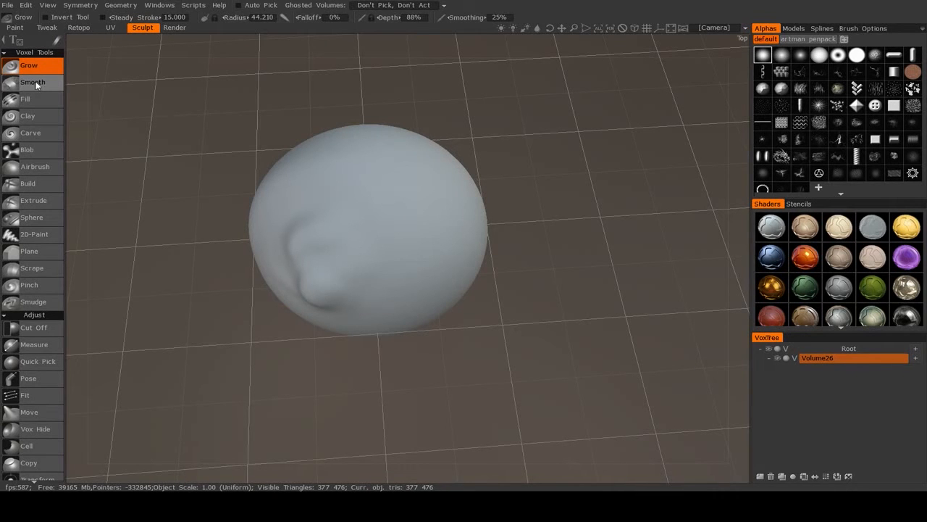
- Smooth and build a rough, cratered texture patch on the sphere's right side
click(33, 82)
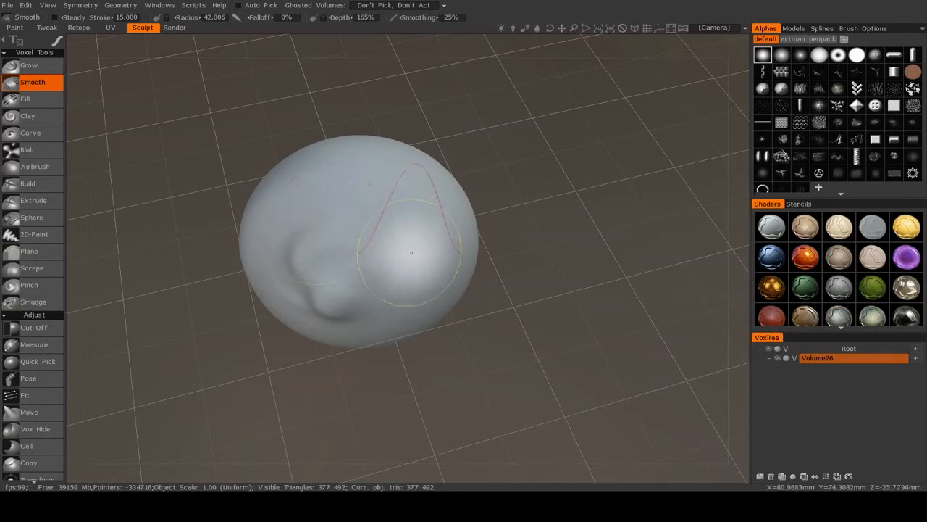
click(27, 184)
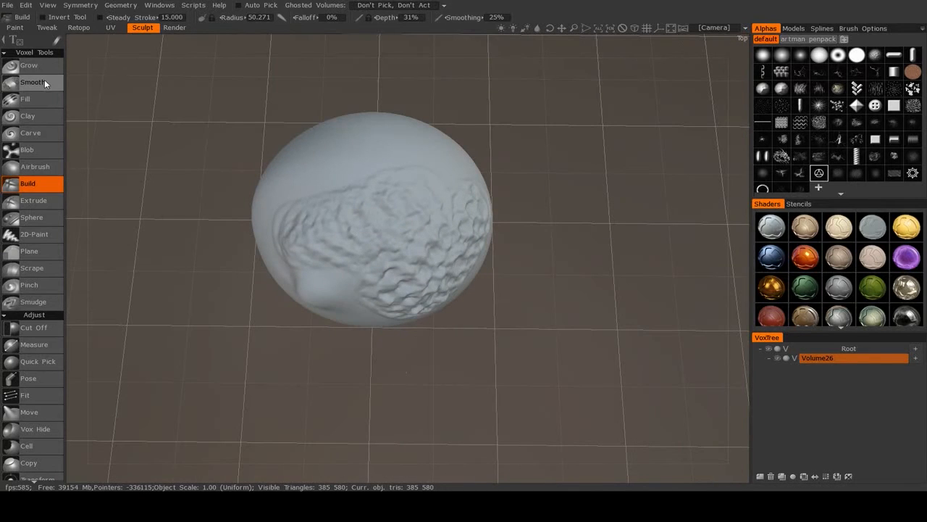
click(33, 82)
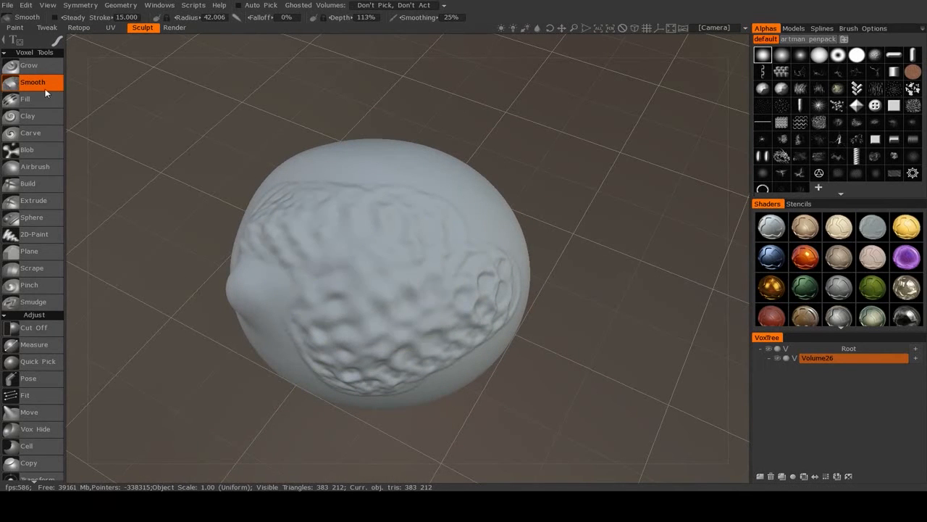
mouse_move(31, 132)
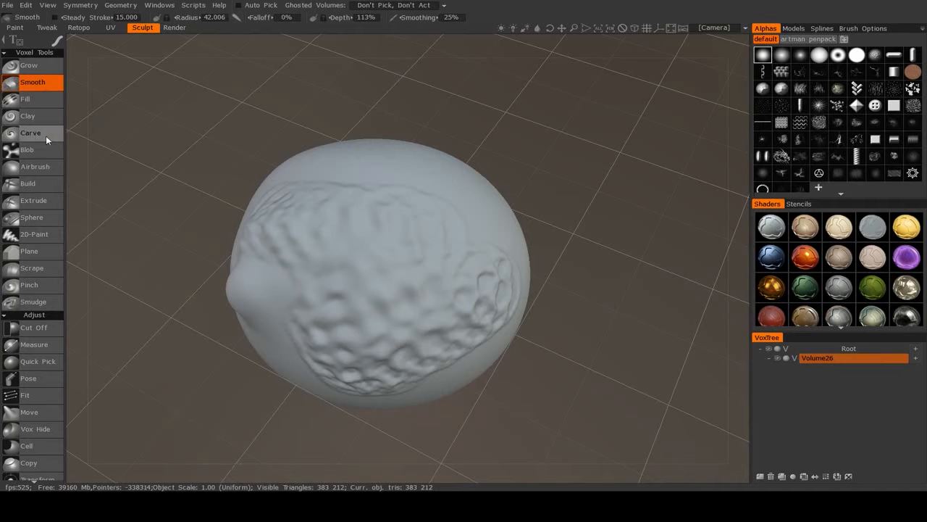
mouse_move(54, 199)
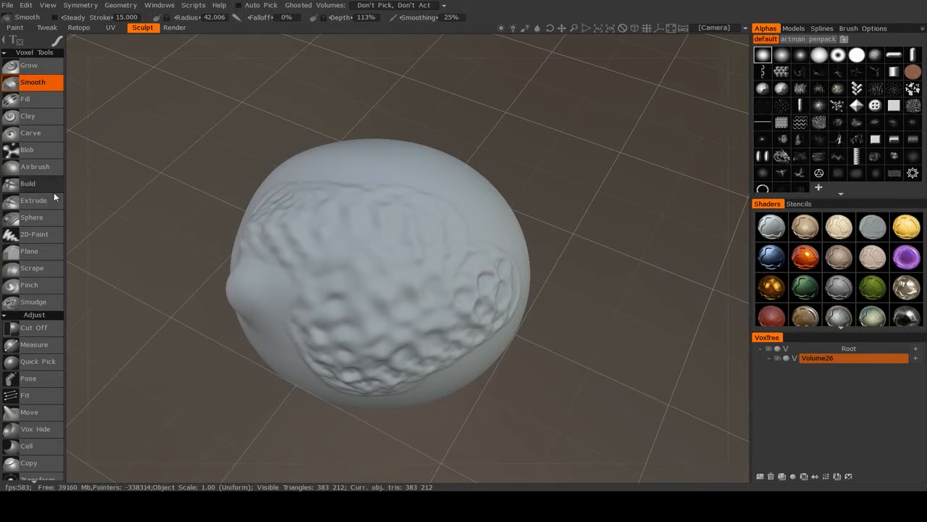
- Extrude the textured patch outward with high smoothing, softening the lower area
click(34, 200)
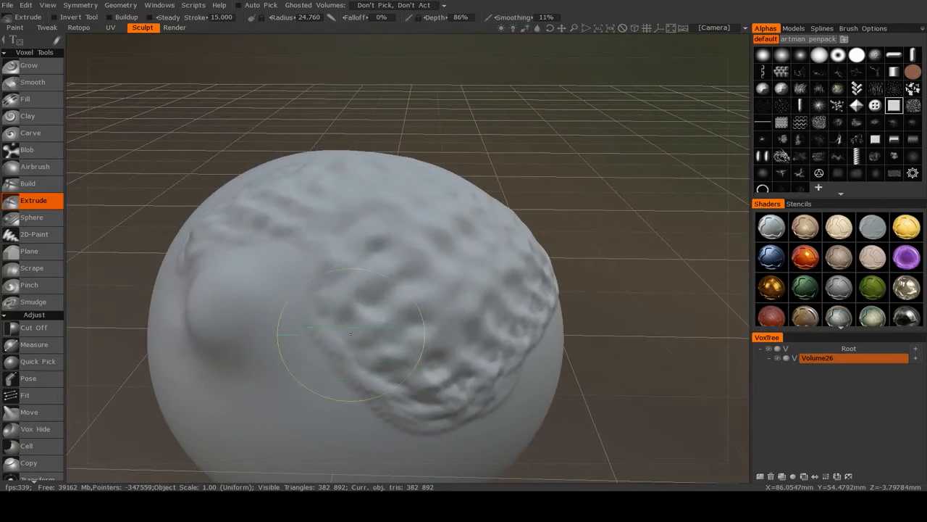
click(383, 306)
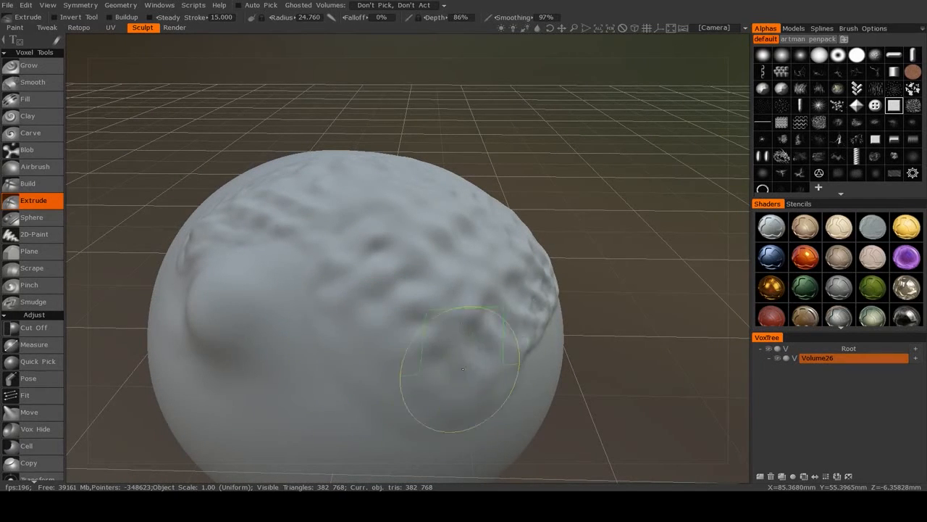
drag(464, 369, 263, 207)
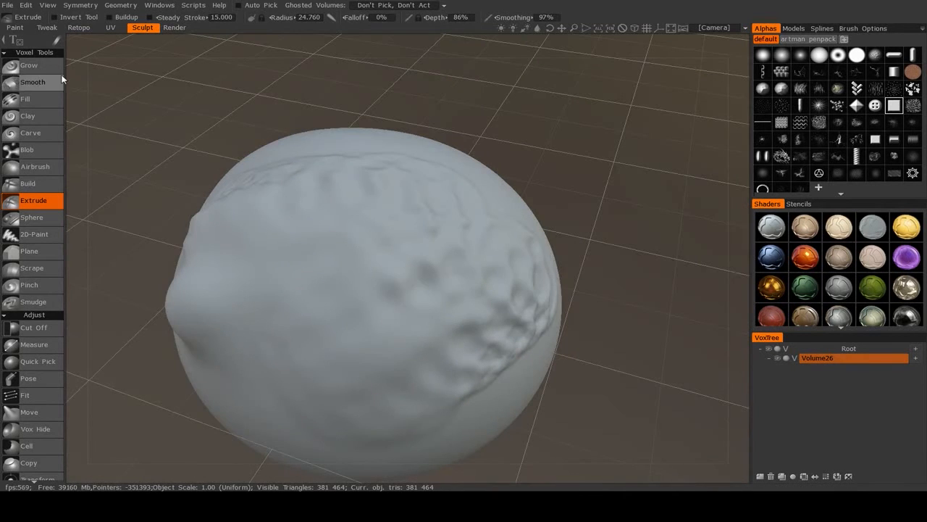
mouse_move(49, 100)
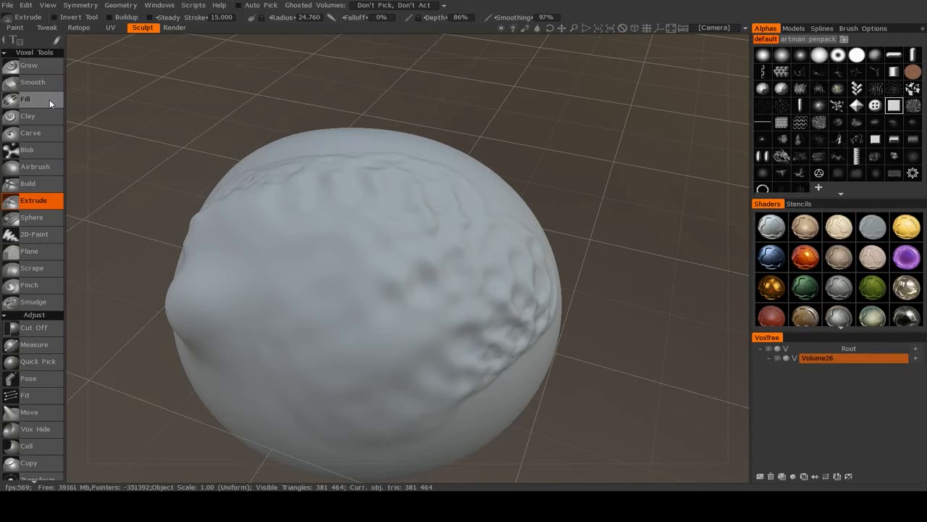
- Fill the diagonal groove from its top end down until that side is smooth
click(25, 98)
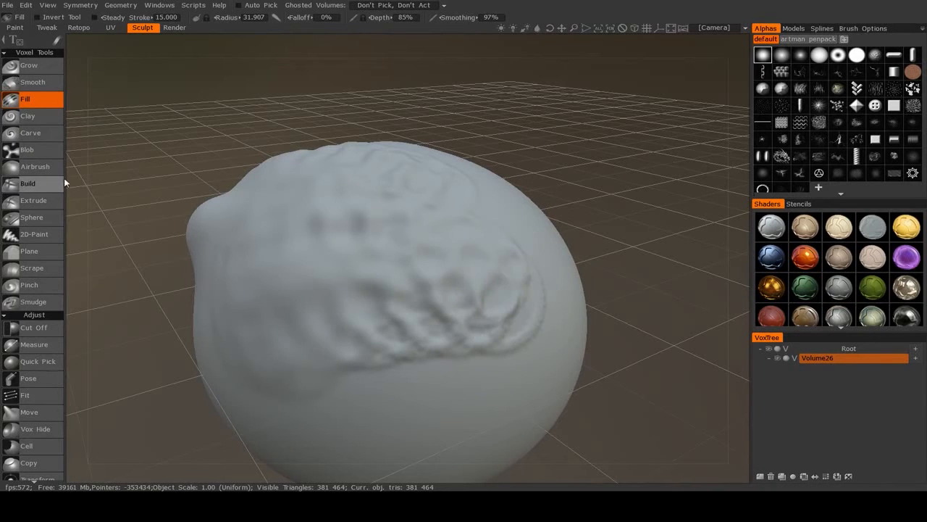
click(27, 184)
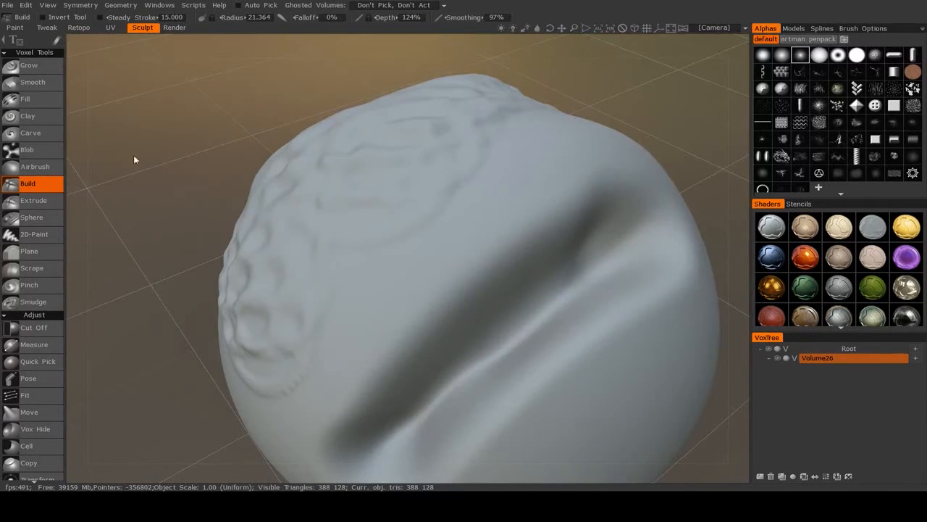
click(25, 99)
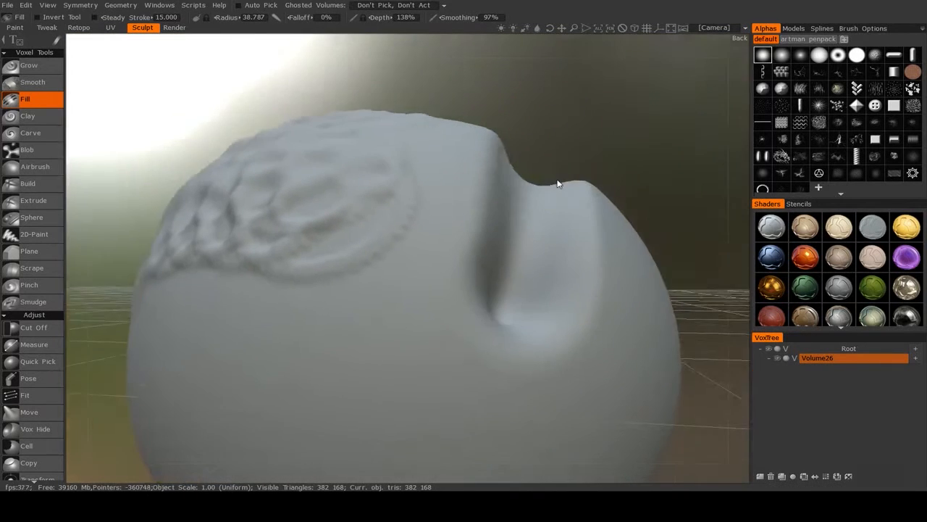
drag(558, 184, 538, 225)
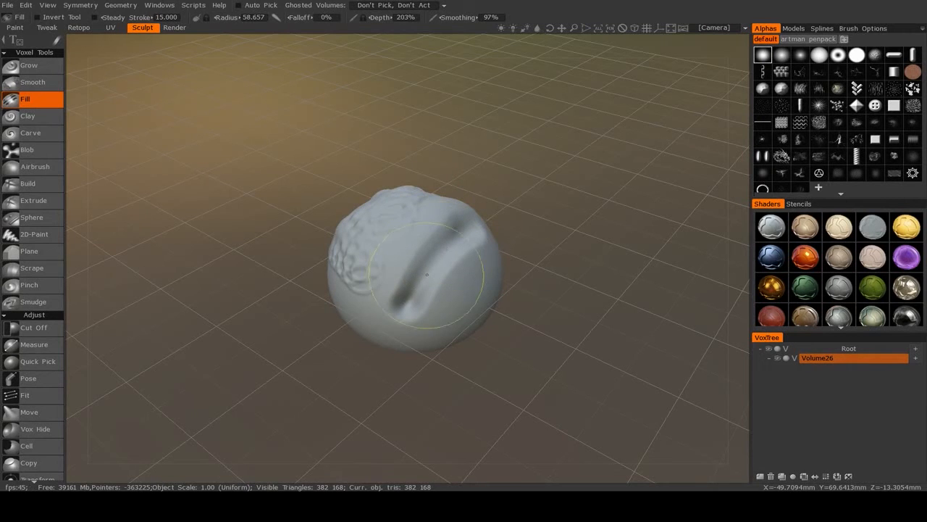
drag(427, 274, 464, 293)
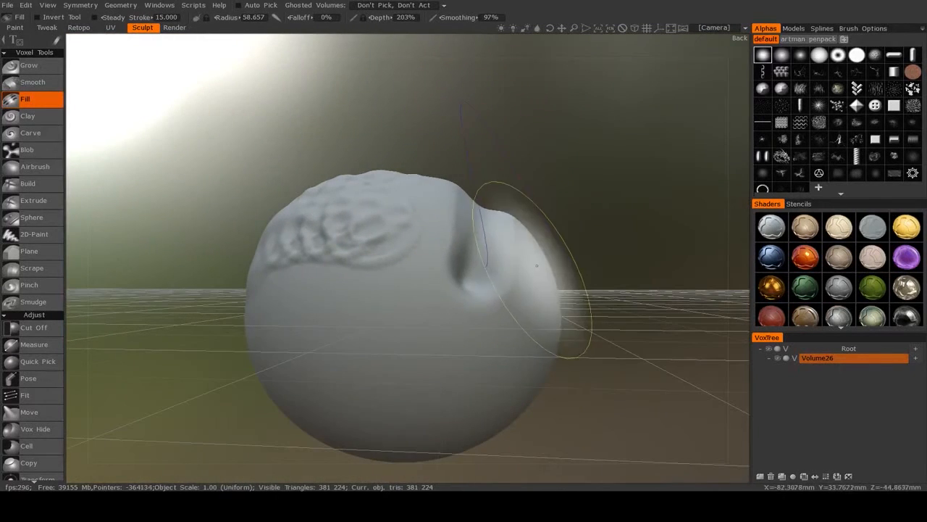
click(27, 183)
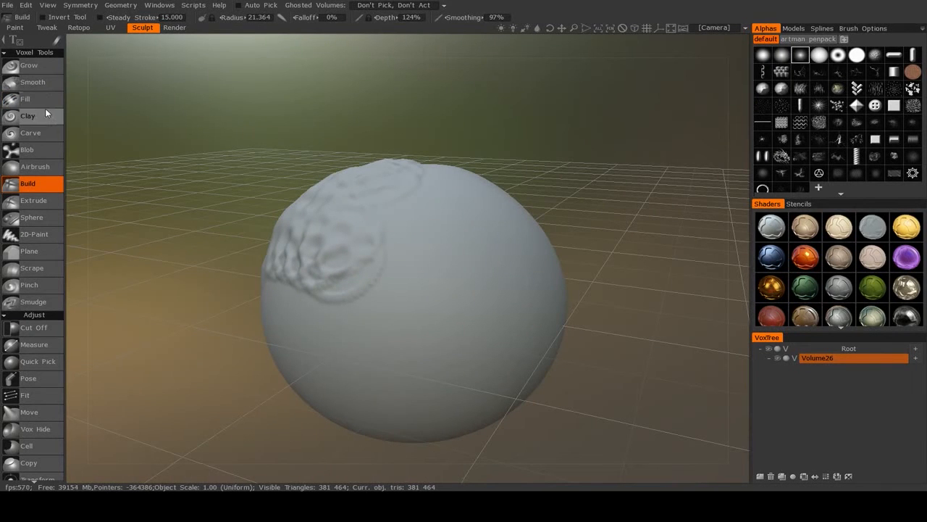
mouse_move(52, 182)
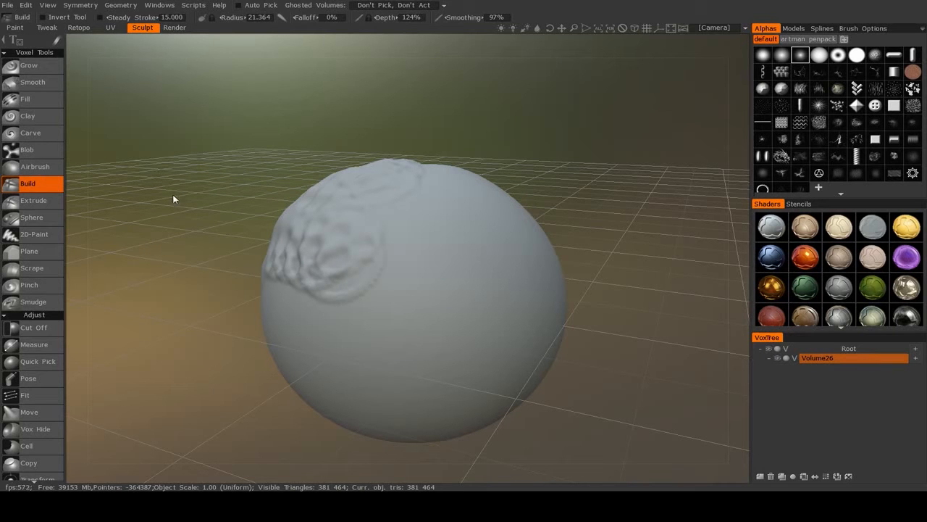
mouse_move(381, 241)
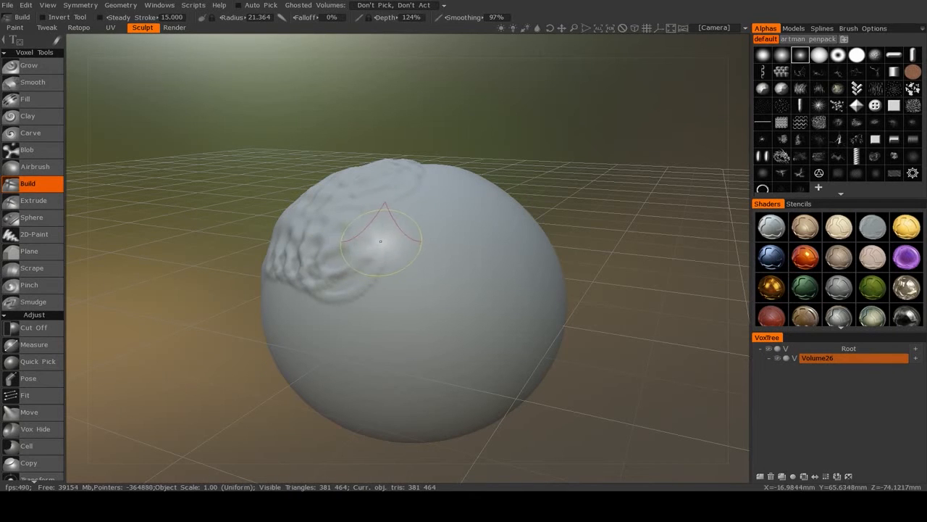
mouse_move(463, 290)
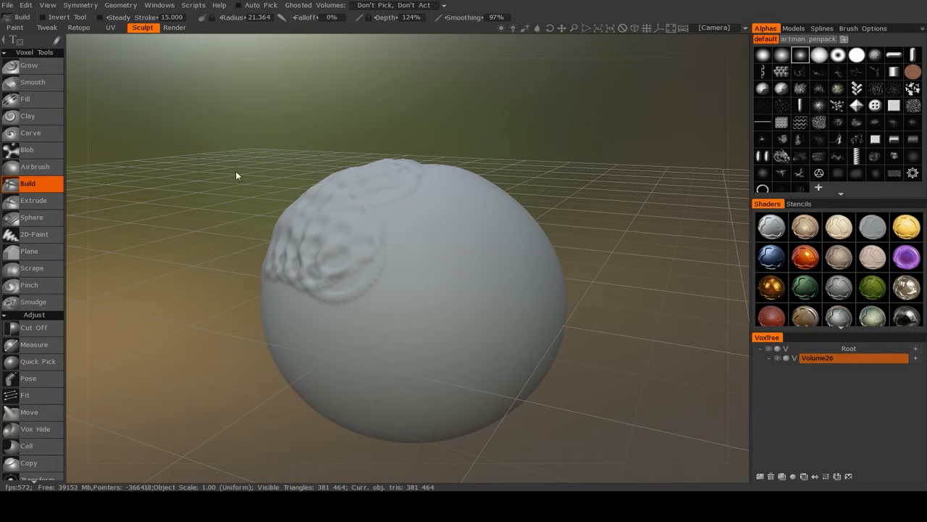
mouse_move(833, 181)
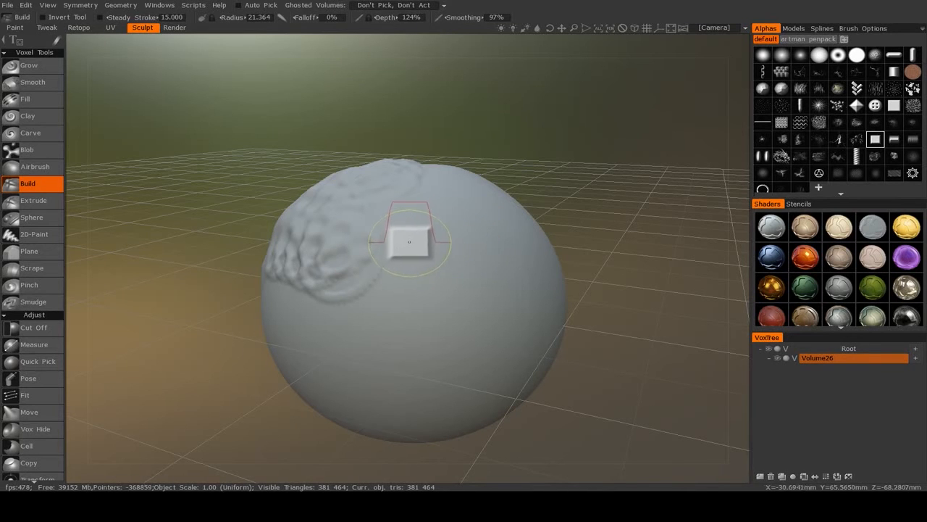
- Build a square-edged diagonal ridge, switch to the square alpha, and set Radius and Depth to 86%
drag(410, 241, 461, 297)
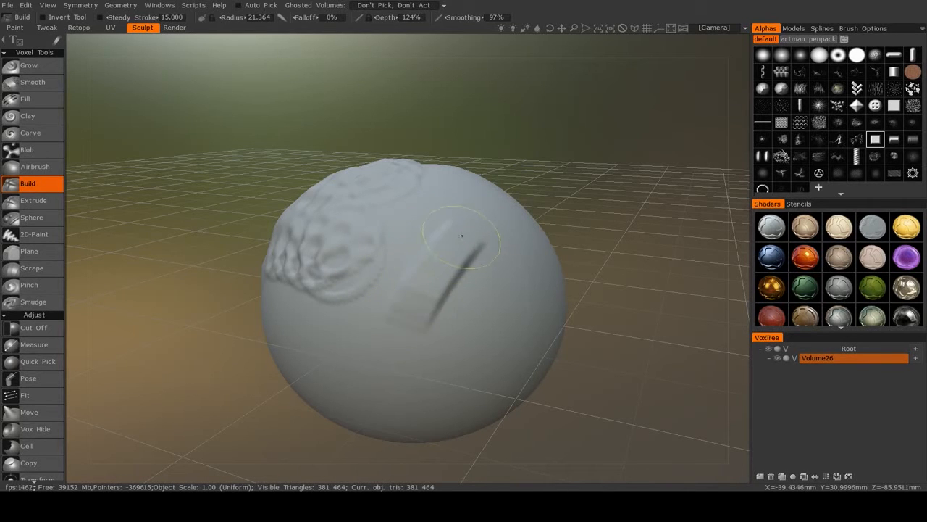
drag(462, 235, 410, 263)
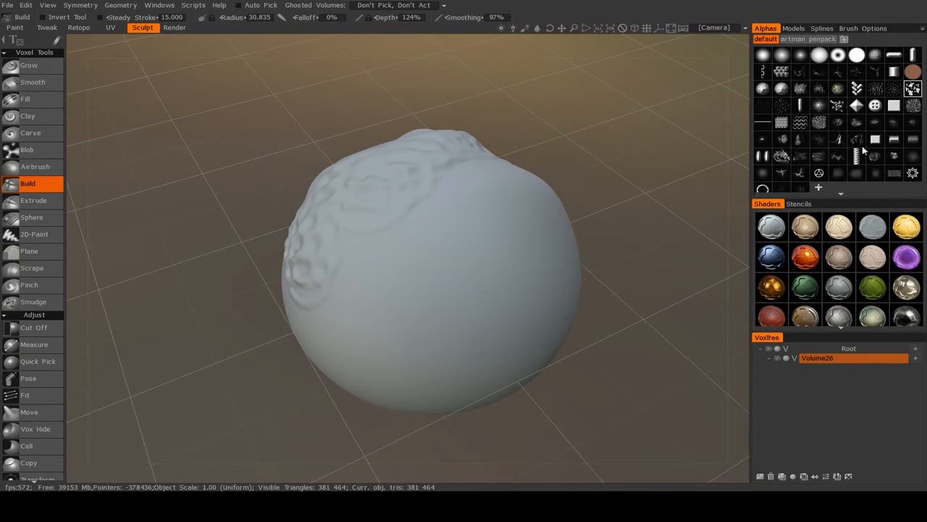
click(875, 139)
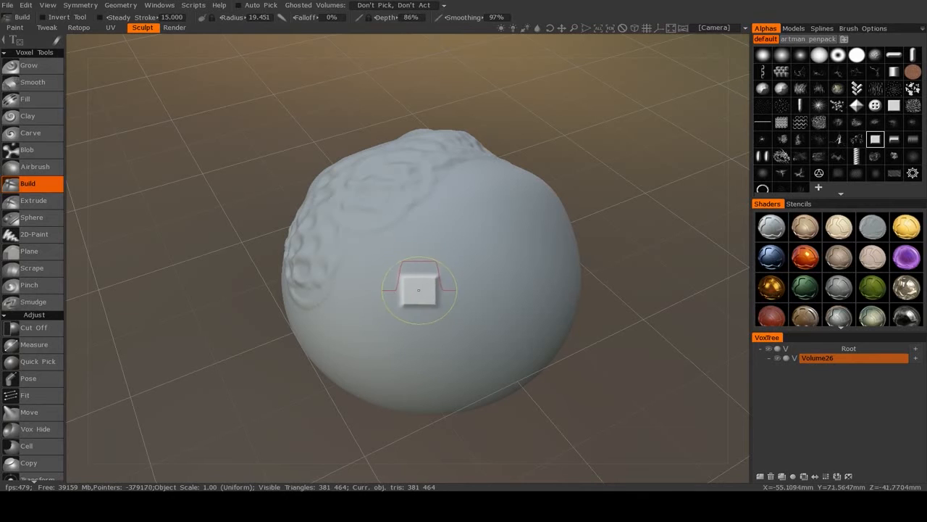
drag(419, 289, 551, 289)
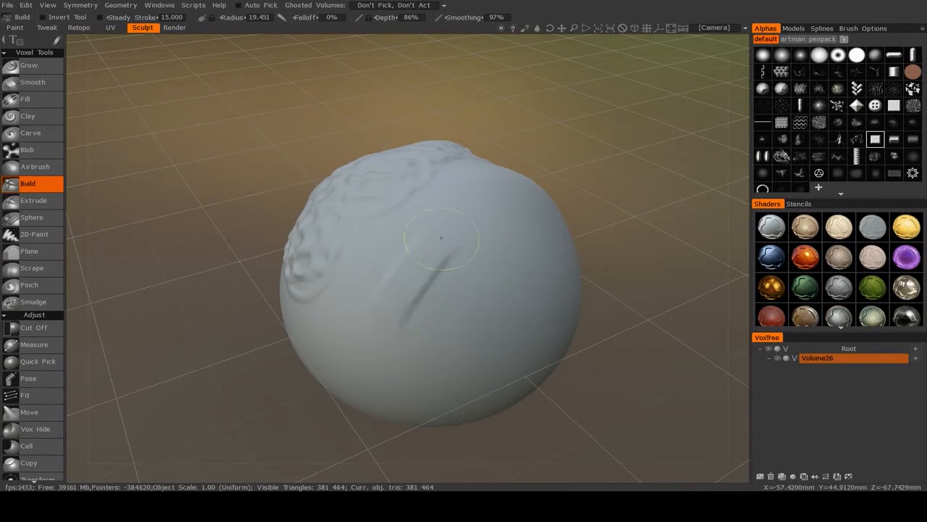
- Build two more overlapping square-edged ridges across the sphere's right side
drag(434, 239, 543, 308)
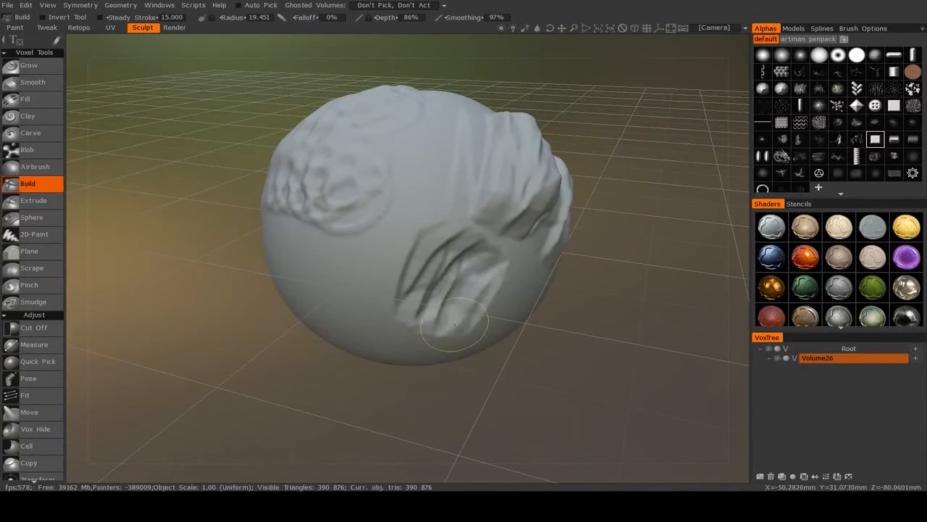
drag(454, 324, 461, 294)
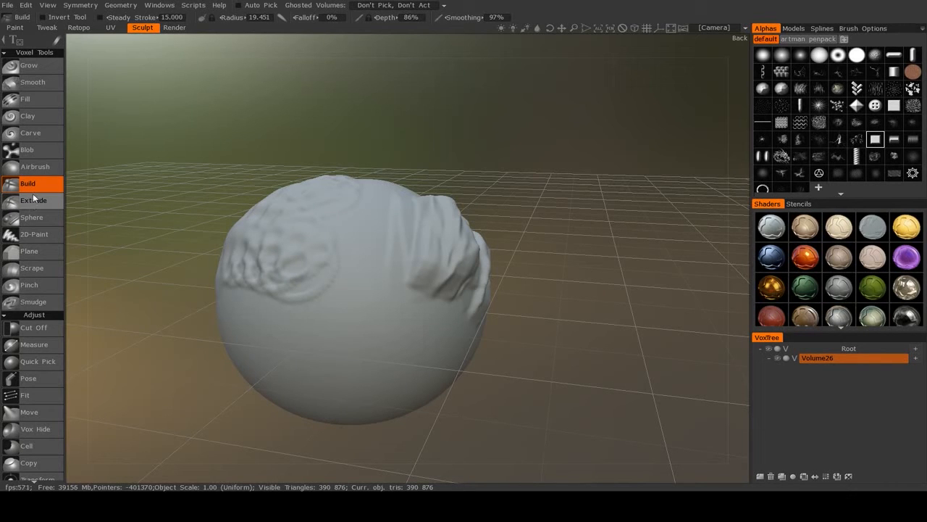
mouse_move(33, 201)
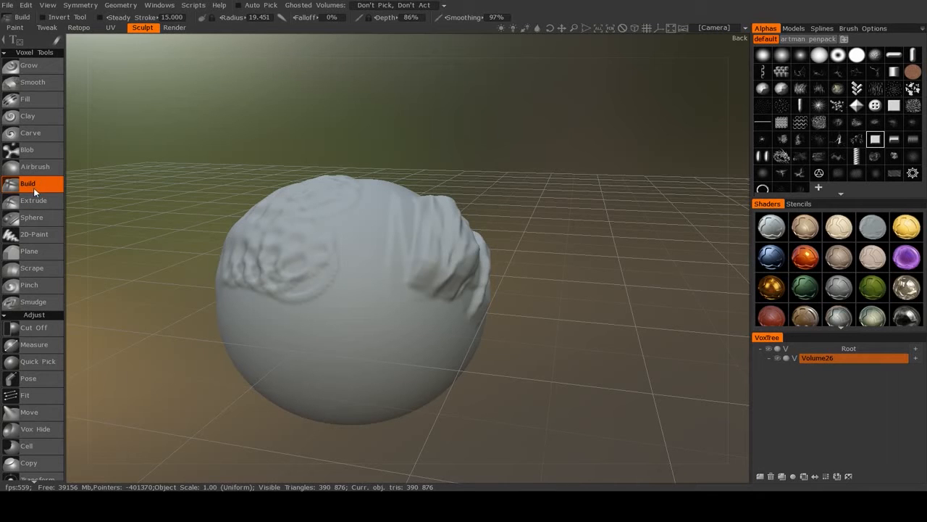
mouse_move(34, 200)
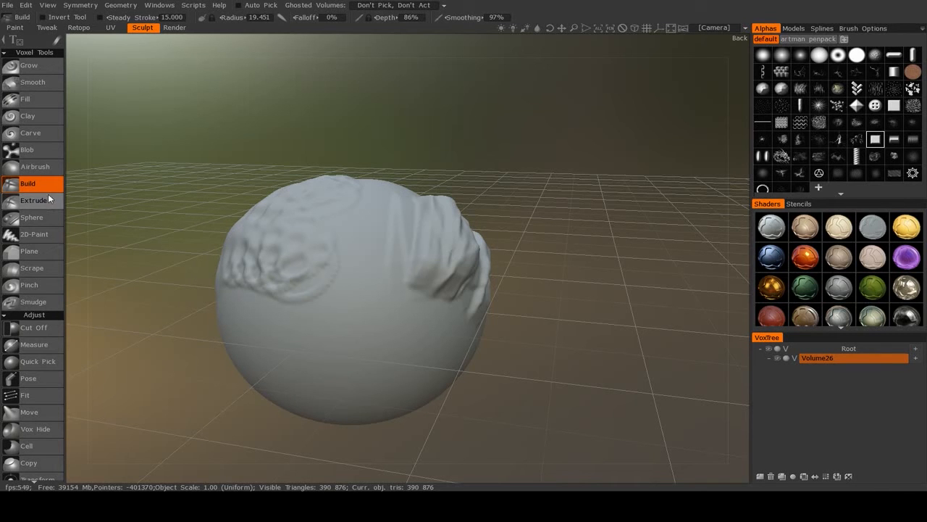
mouse_move(506, 250)
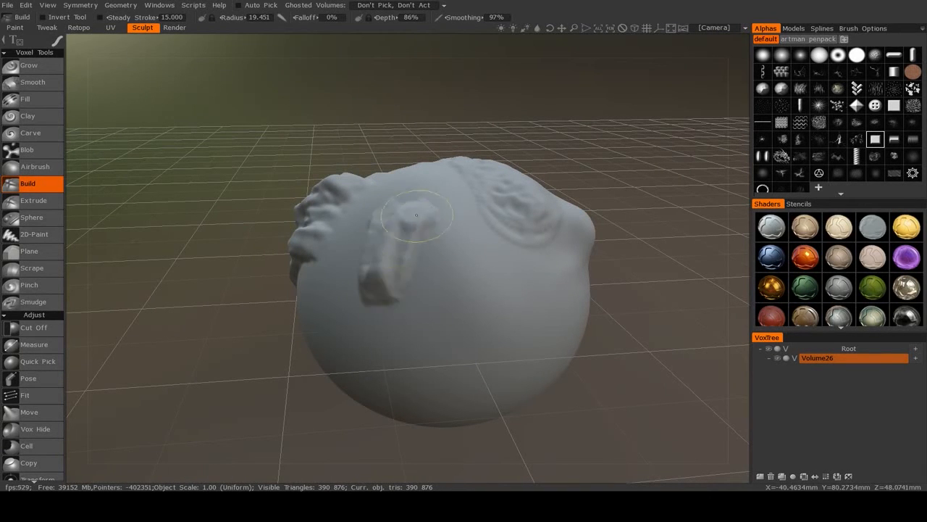
drag(417, 215, 448, 269)
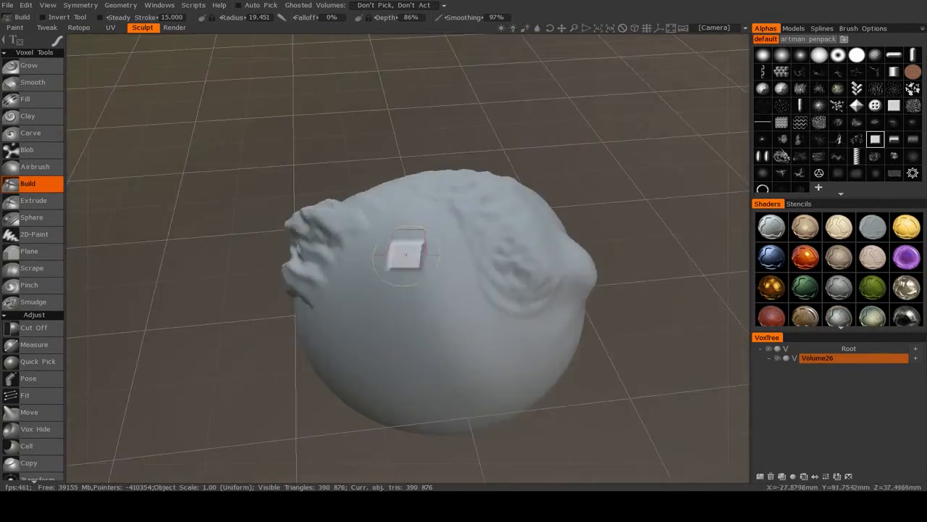
- Extrude a circular plateau with stepped inner rings, plus stacked round discs on the right
click(34, 200)
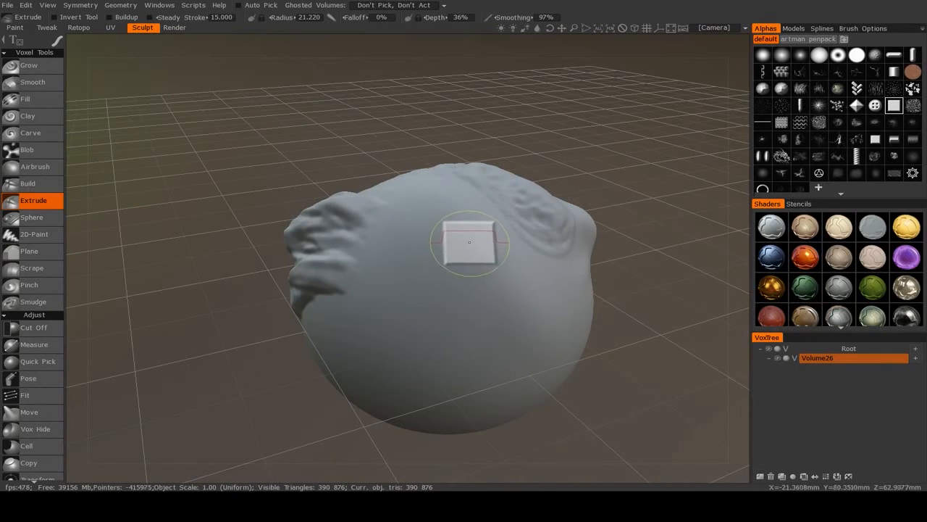
drag(470, 242, 431, 301)
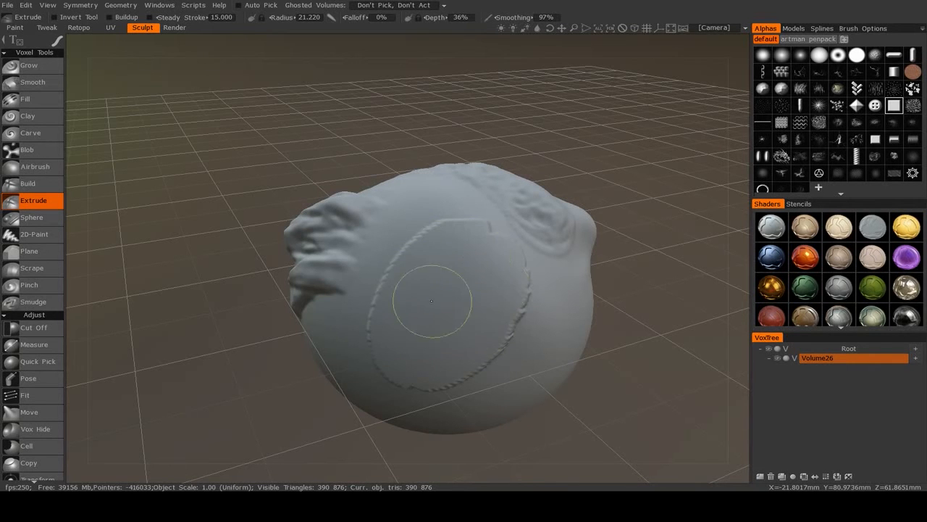
drag(431, 301, 445, 280)
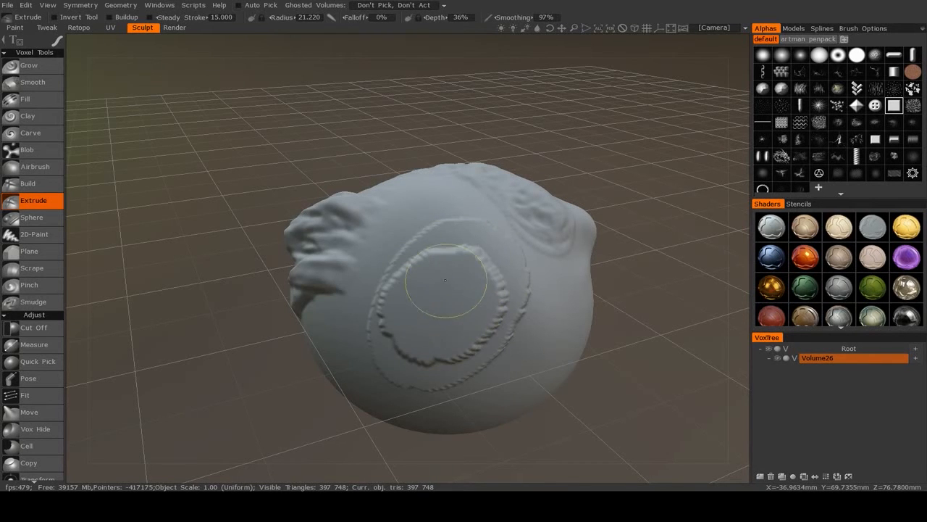
drag(444, 281, 494, 311)
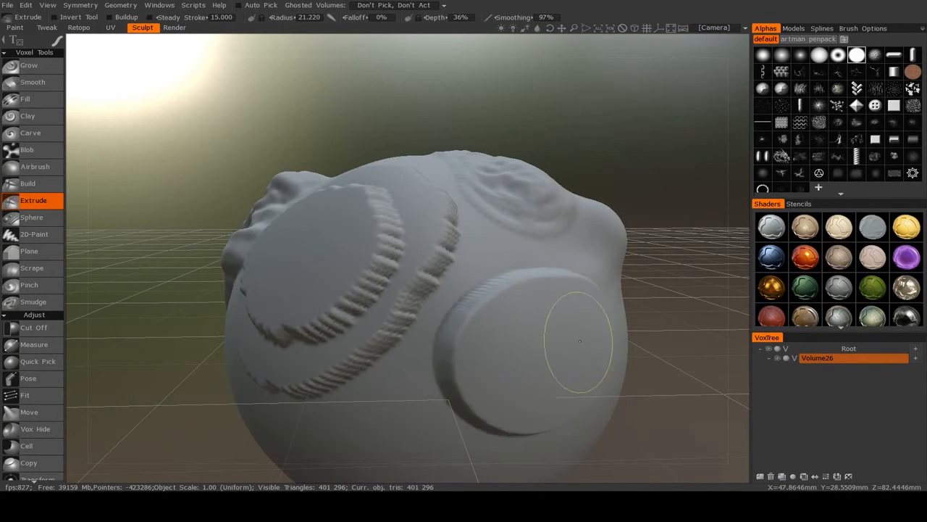
drag(580, 341, 548, 366)
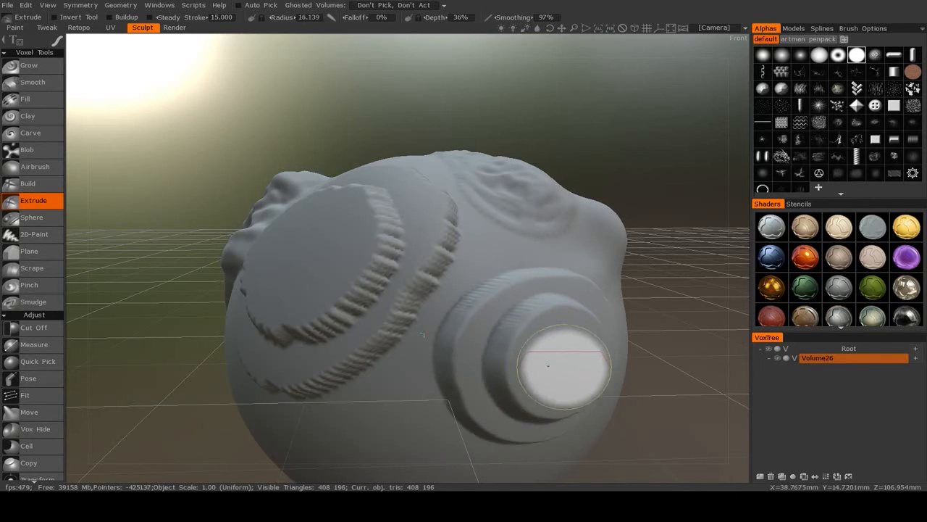
click(565, 366)
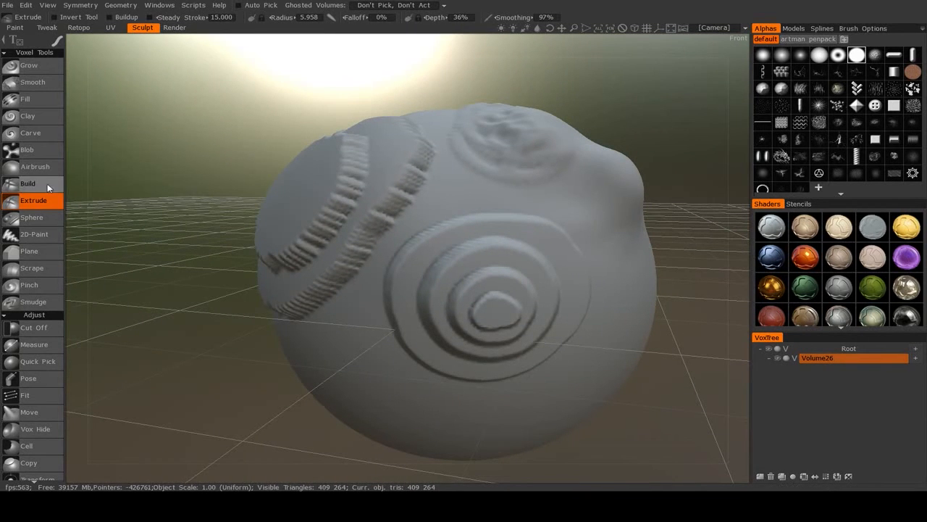
- Extrude a stepped, tapering cylindrical spout from the sphere beside the concentric rings
click(28, 183)
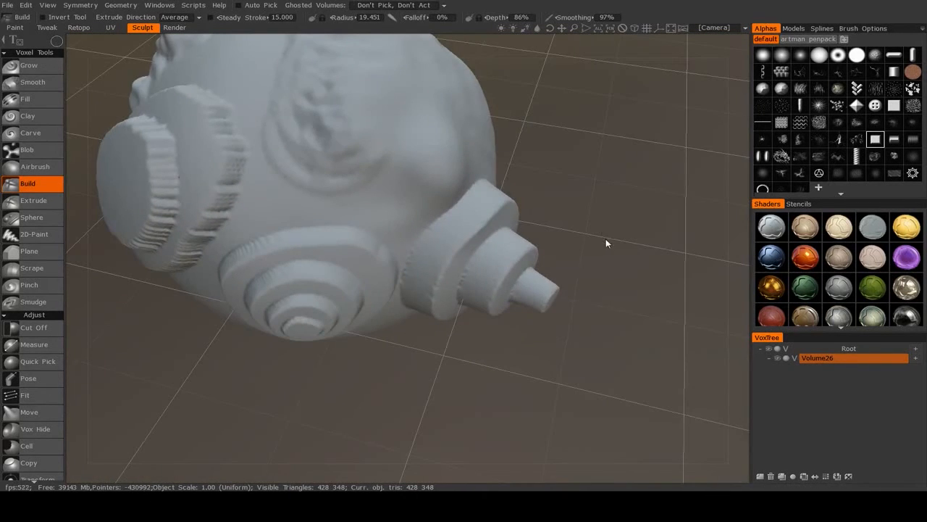
click(500, 229)
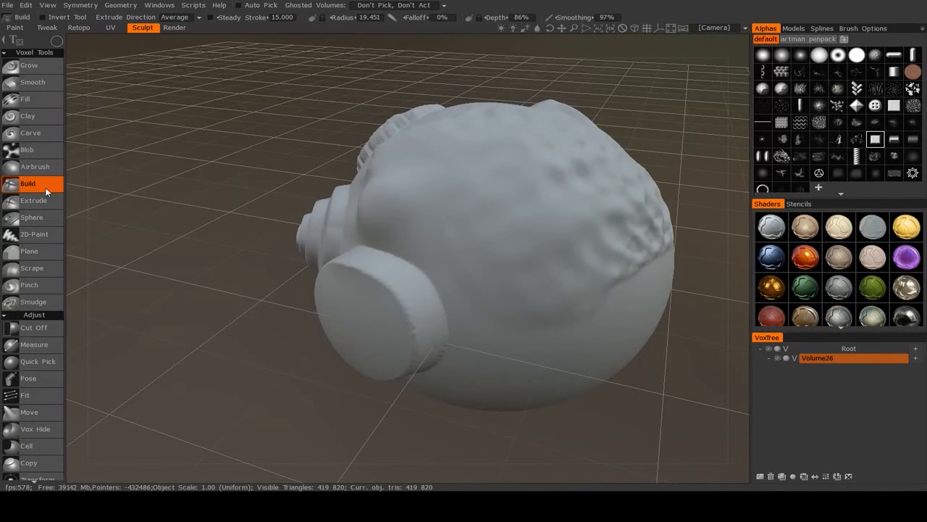
click(34, 200)
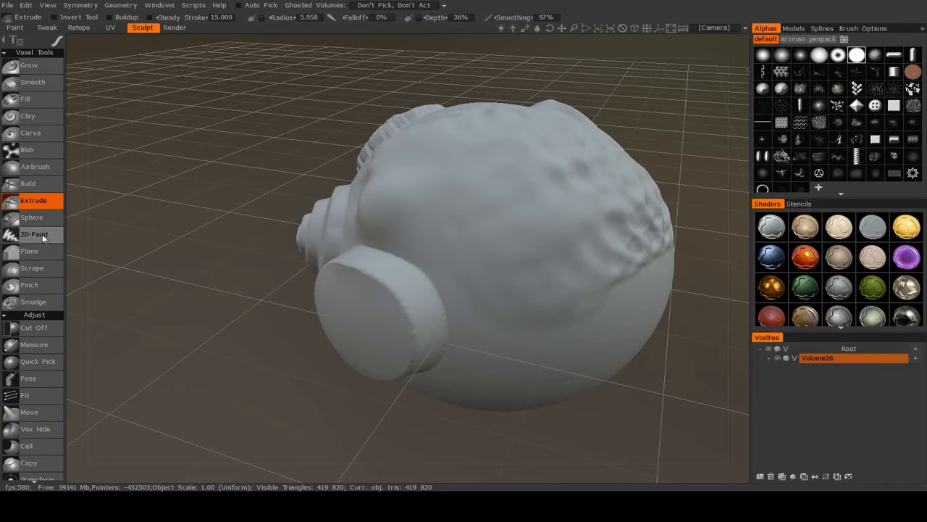
mouse_move(41, 246)
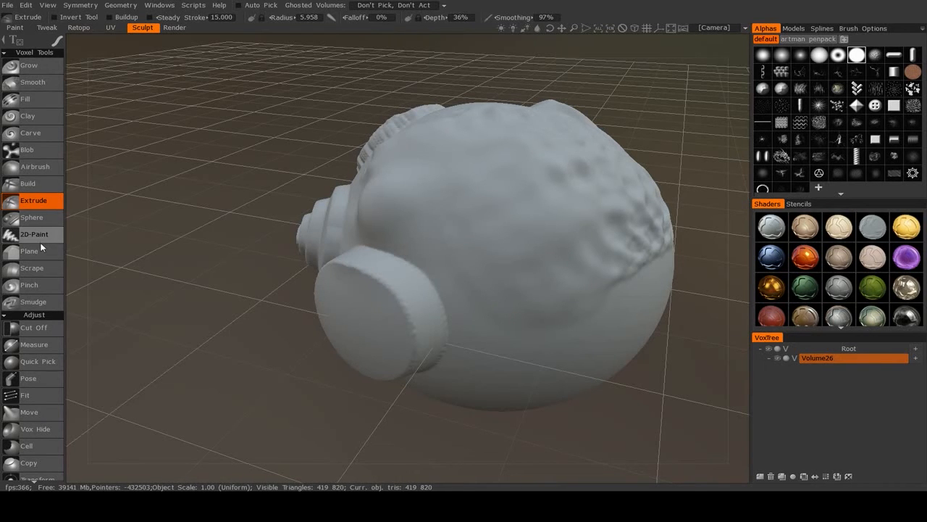
mouse_move(40, 269)
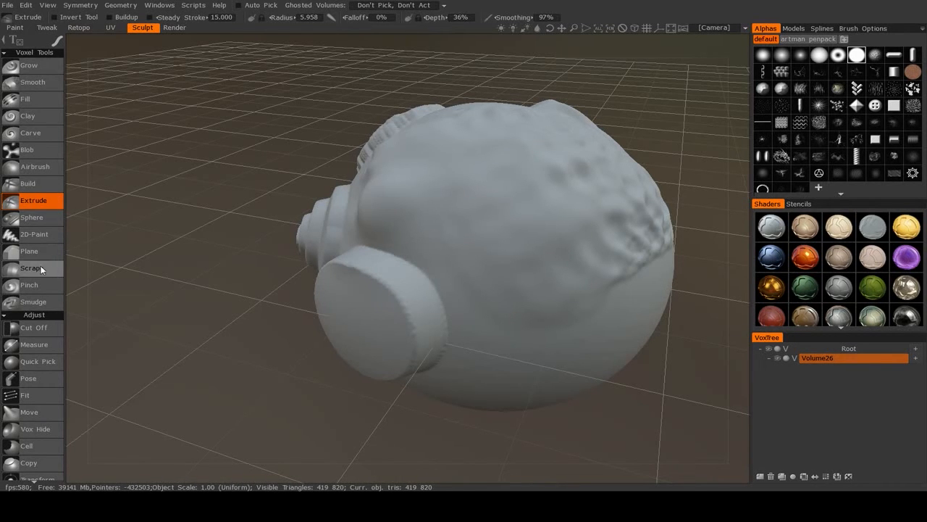
- Scrape a flattened, faceted patch into the sphere from a rotated view
click(31, 268)
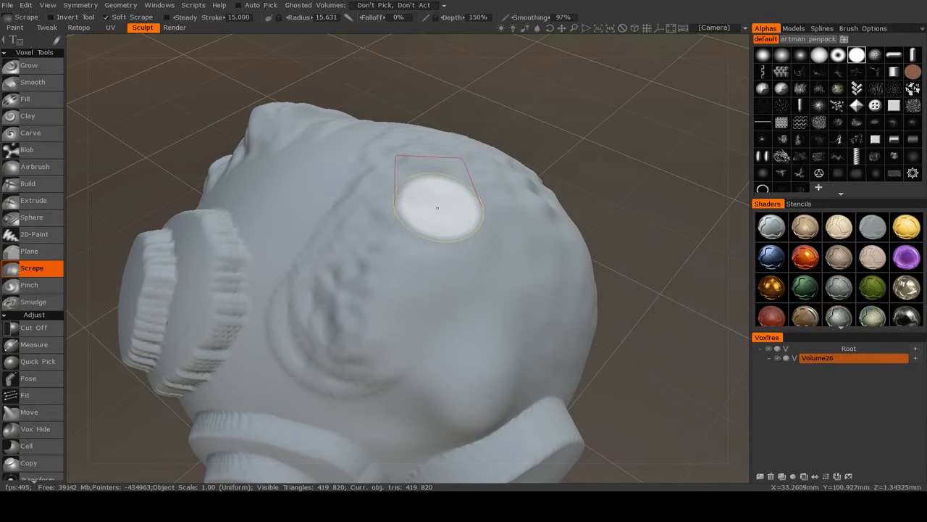
drag(434, 217, 507, 271)
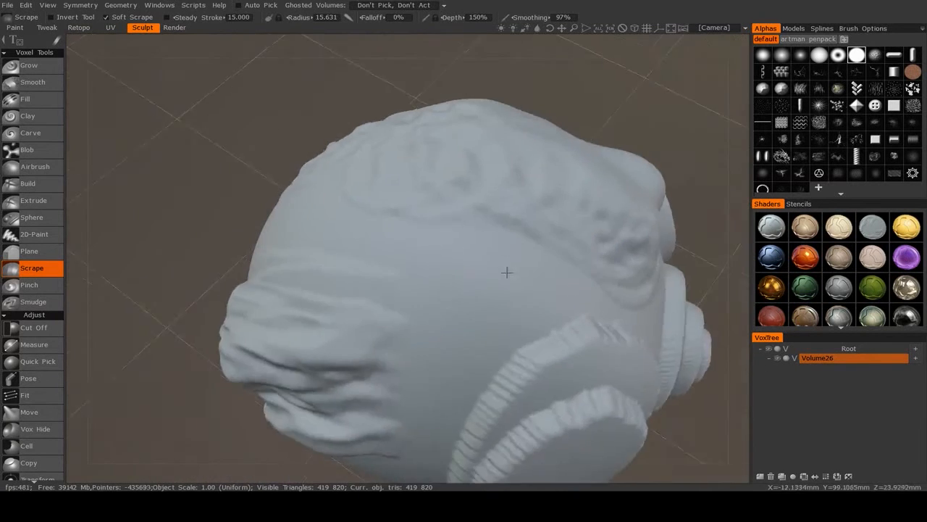
drag(507, 272, 355, 297)
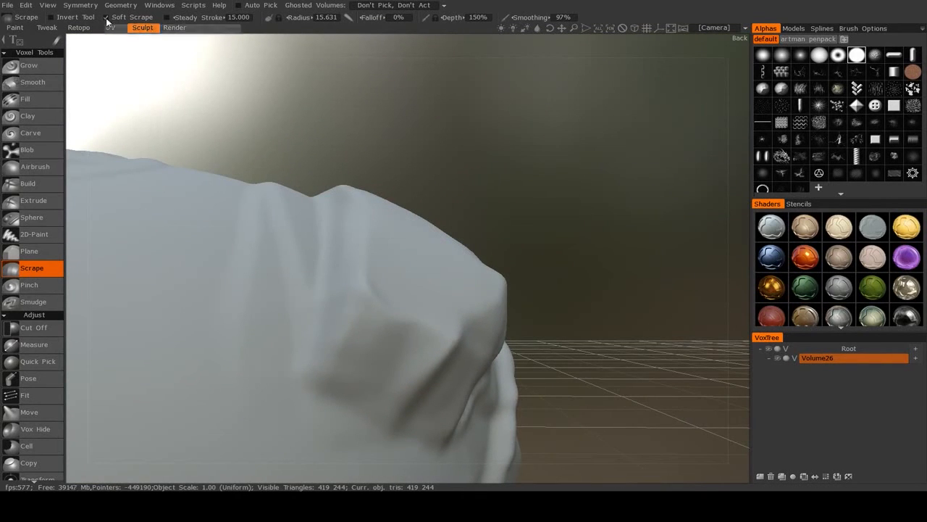
mouse_move(132, 17)
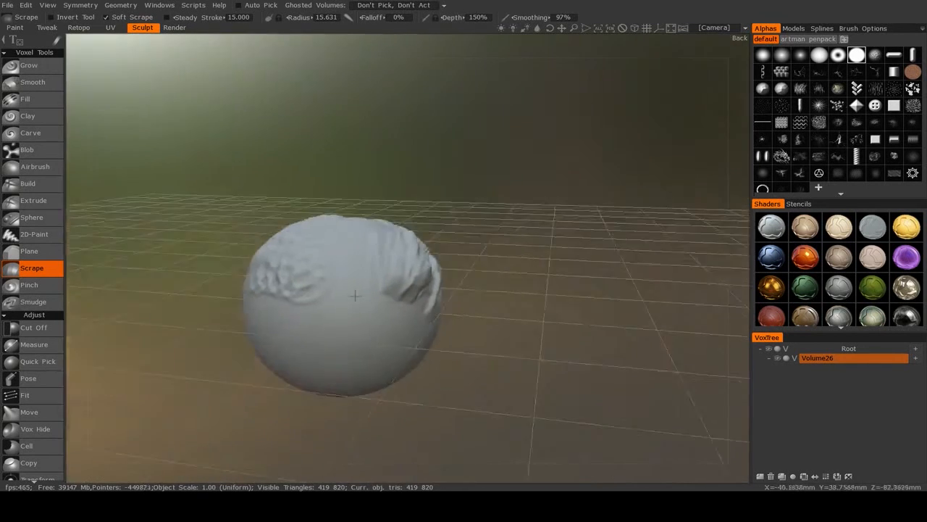
- Plane the front lumps into flat-sided, wedge-shaped lobes with a wider hard scrape
click(28, 183)
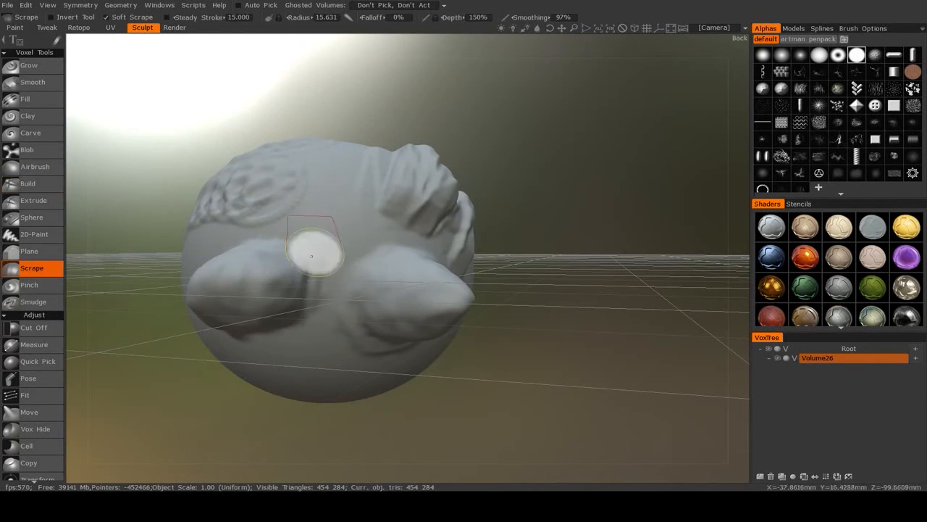
drag(311, 254, 351, 297)
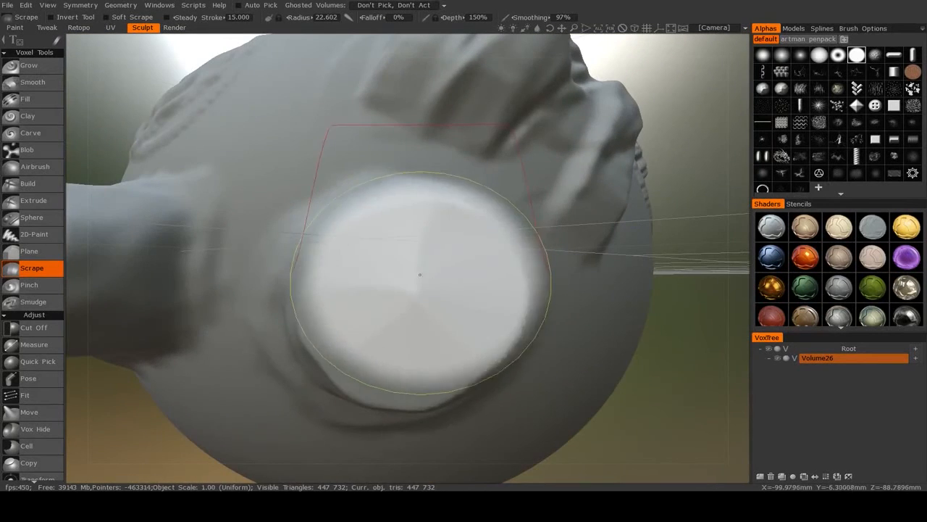
drag(419, 273, 558, 301)
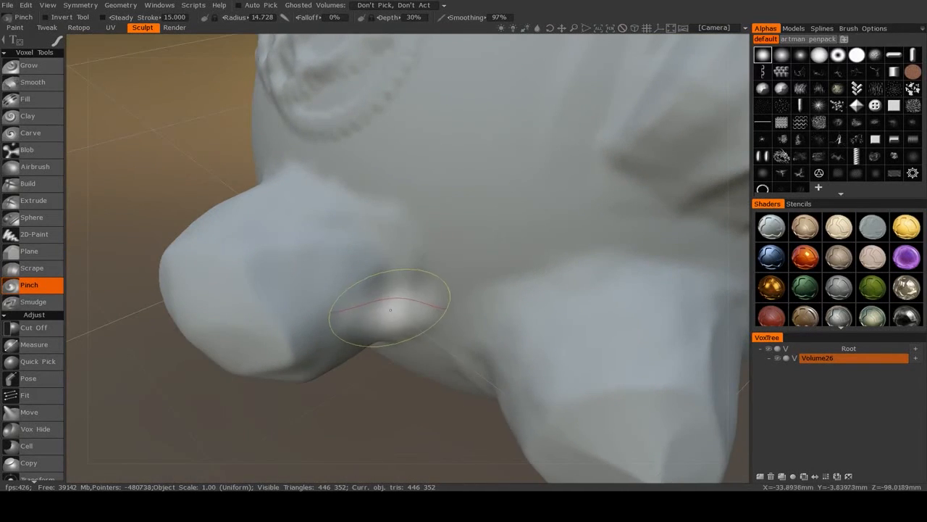
- Pinch the angular lobe's edge into a sharp crease
click(390, 310)
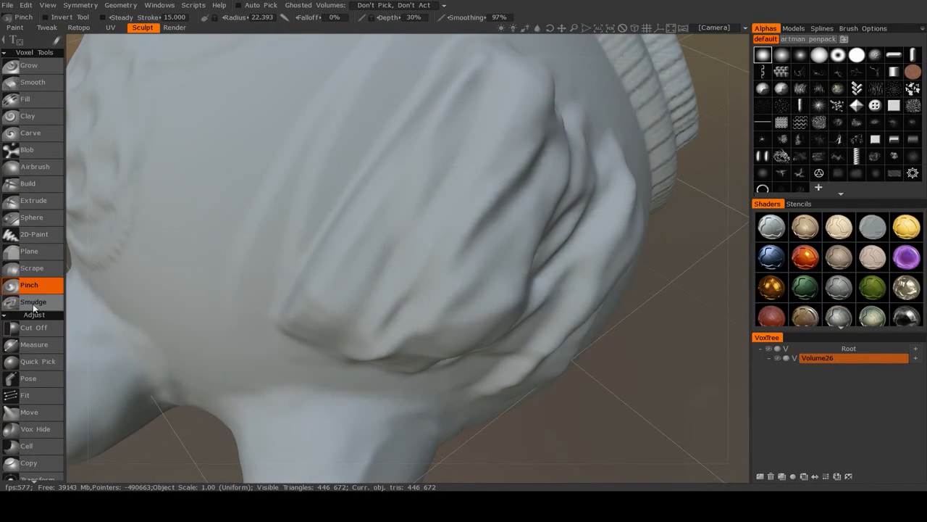
- Smudge the creased side lump, then build two raised ridges across the sphere's side
click(34, 301)
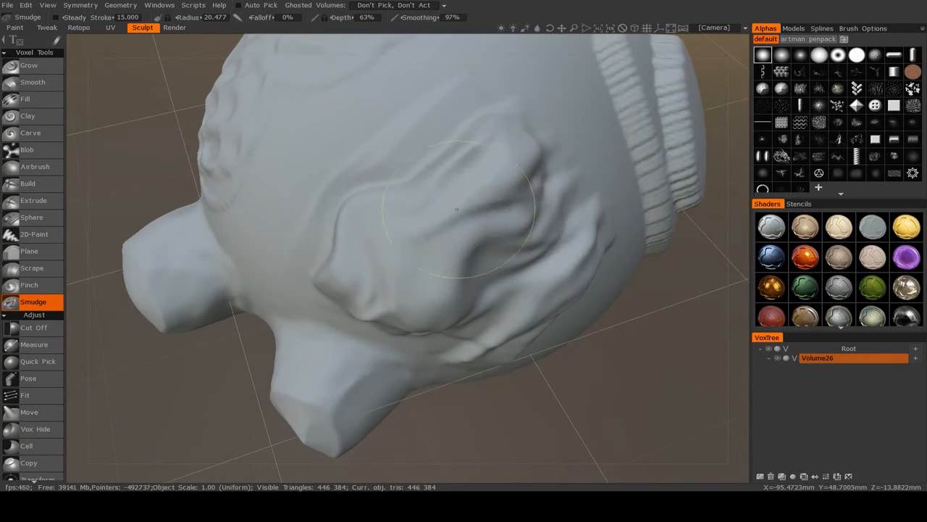
drag(456, 210, 503, 232)
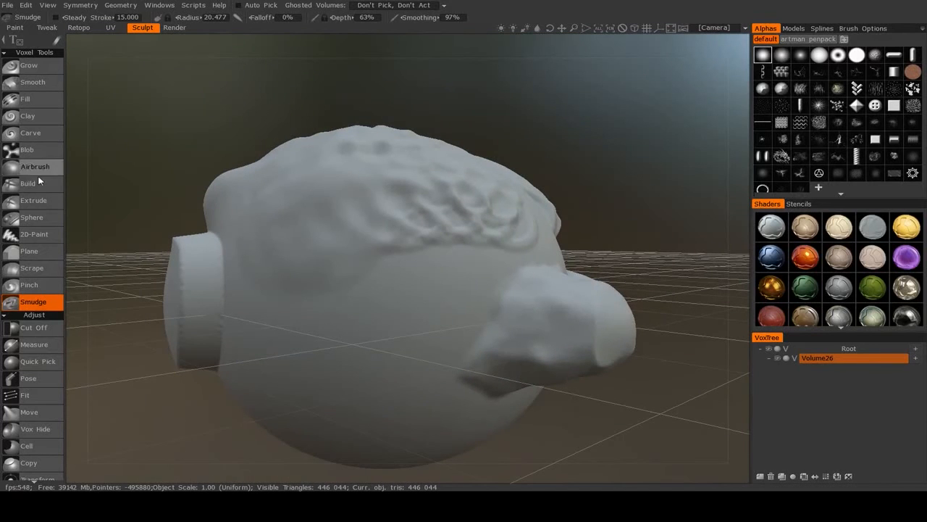
click(28, 182)
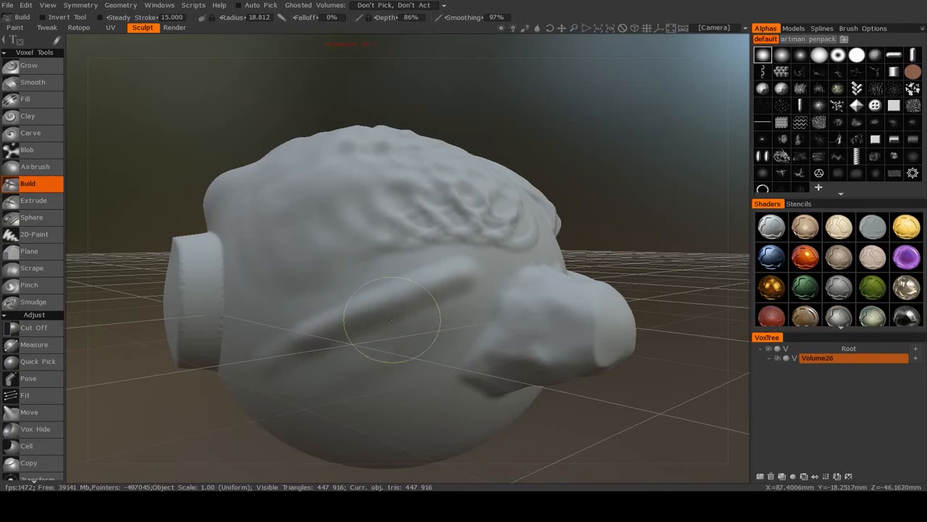
drag(391, 319, 448, 332)
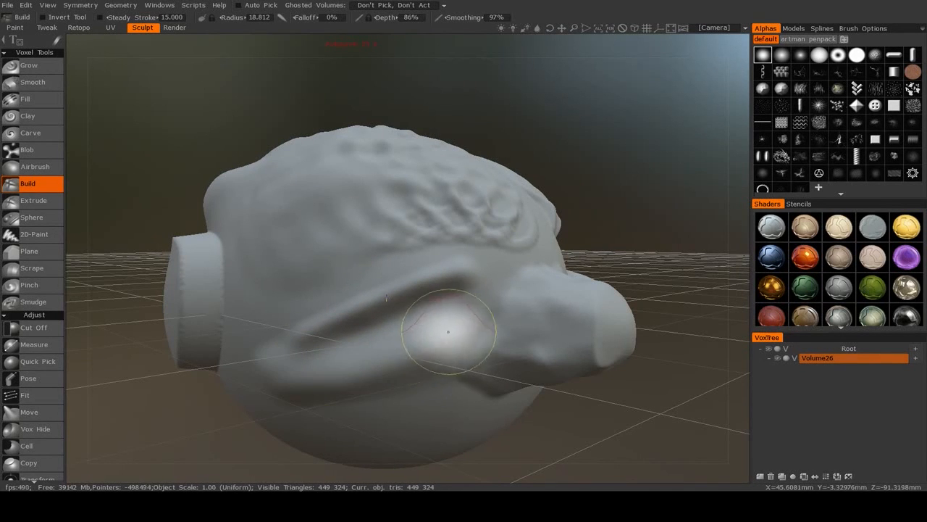
drag(448, 332, 334, 326)
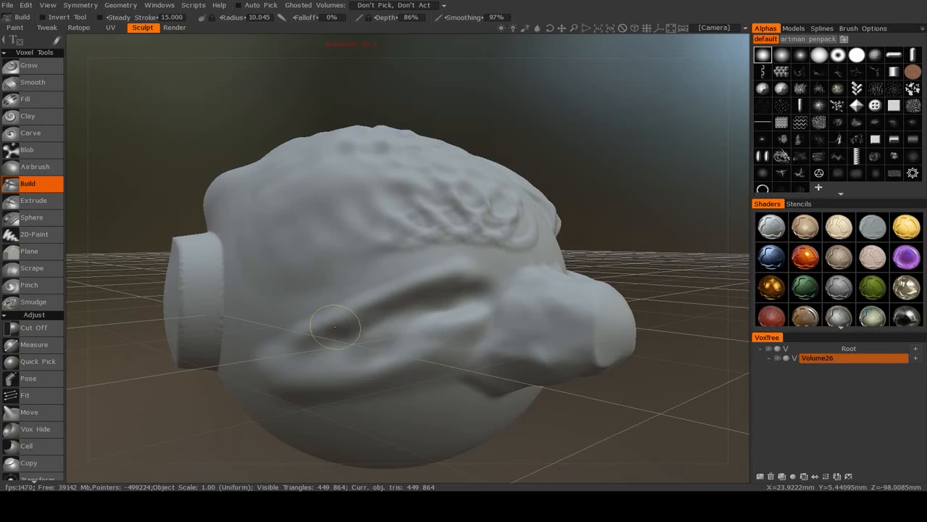
- Smudge the ridges into flowing fold-like wrinkles across the lower side, then orbit to inspect
click(33, 302)
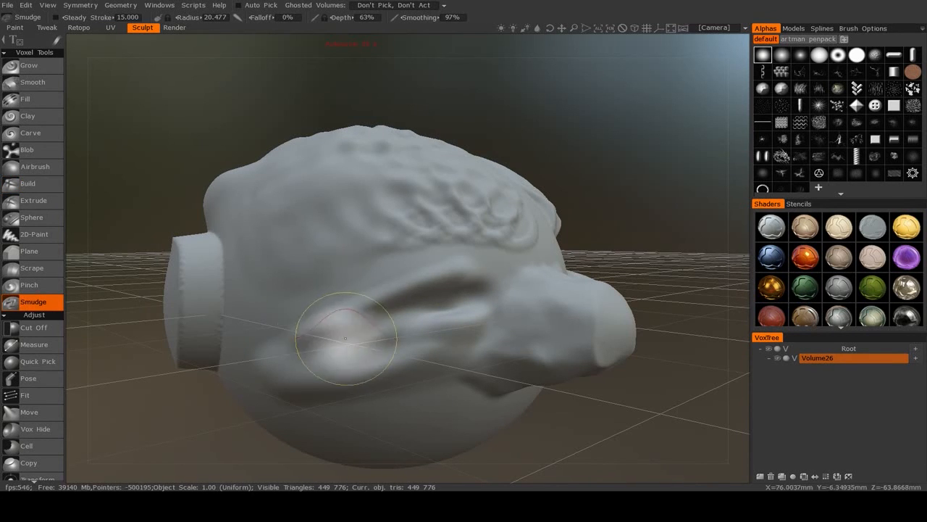
drag(345, 337, 261, 371)
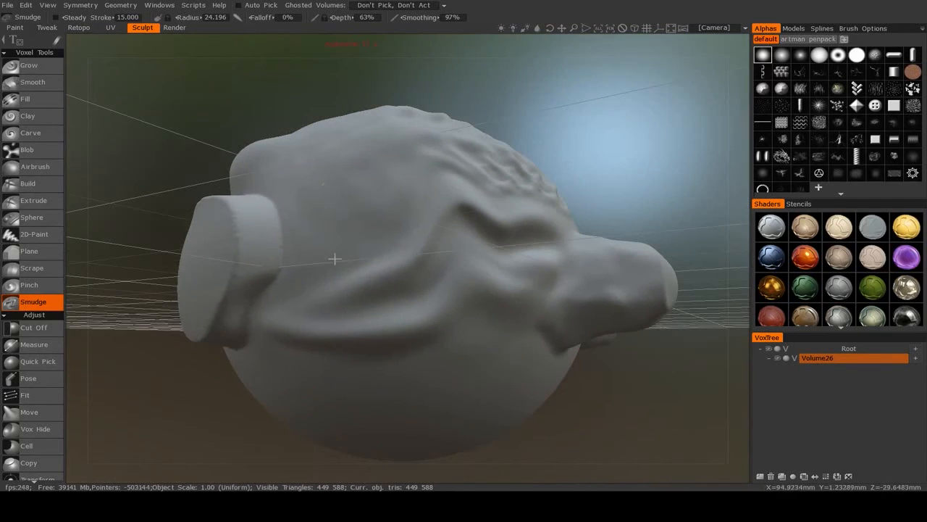
drag(334, 259, 379, 166)
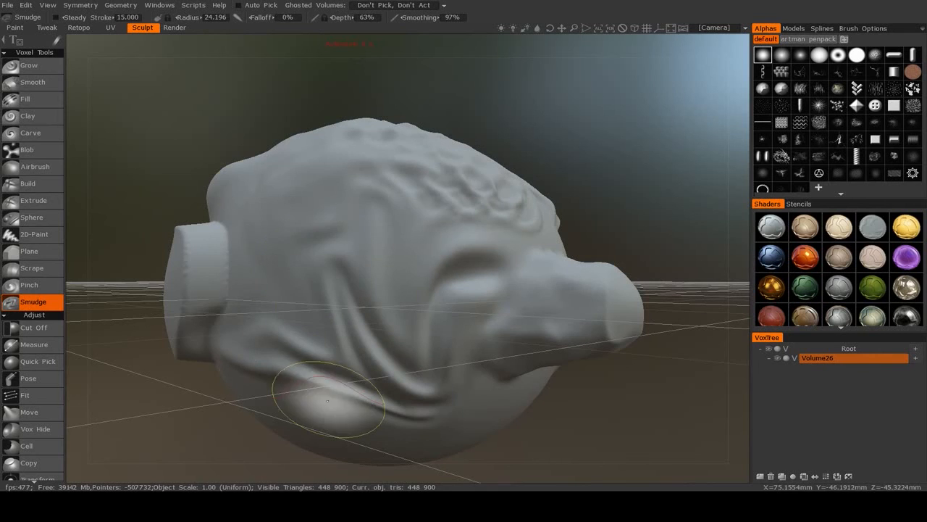
drag(326, 401, 300, 316)
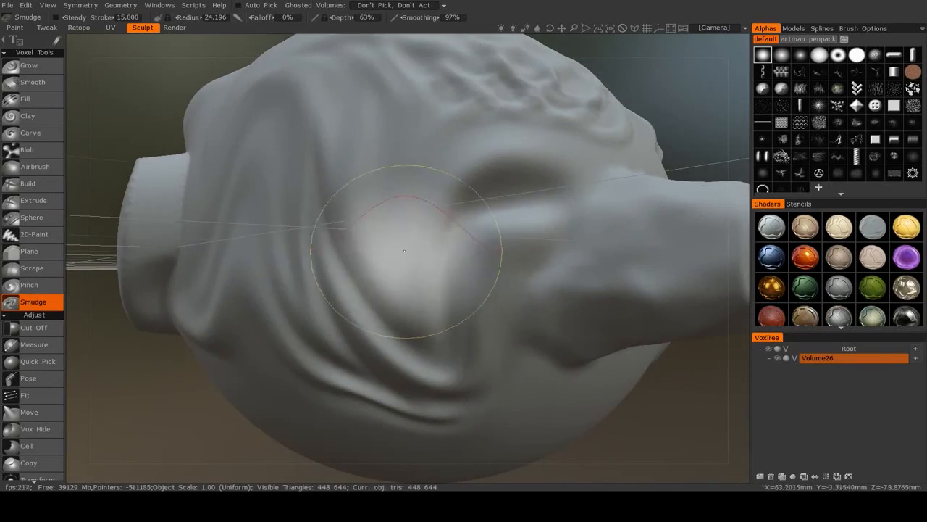
drag(404, 251, 458, 301)
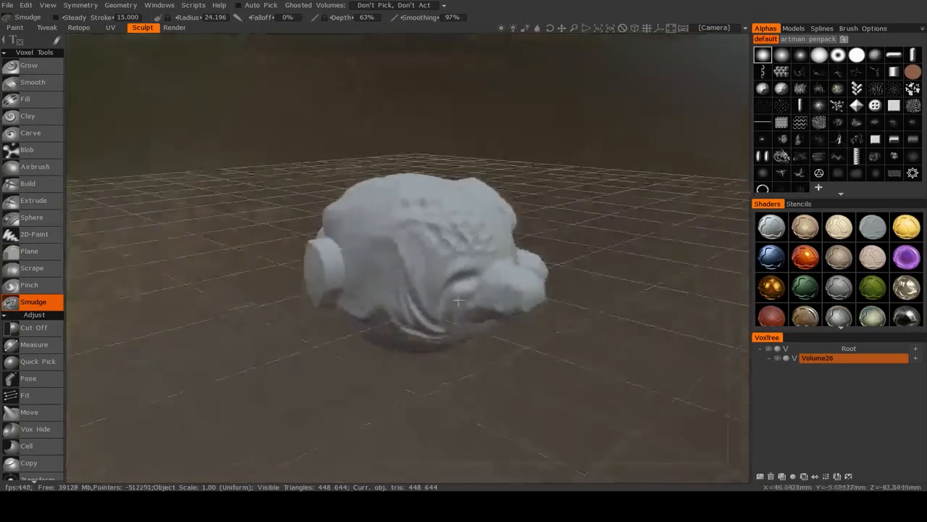
drag(435, 290, 377, 253)
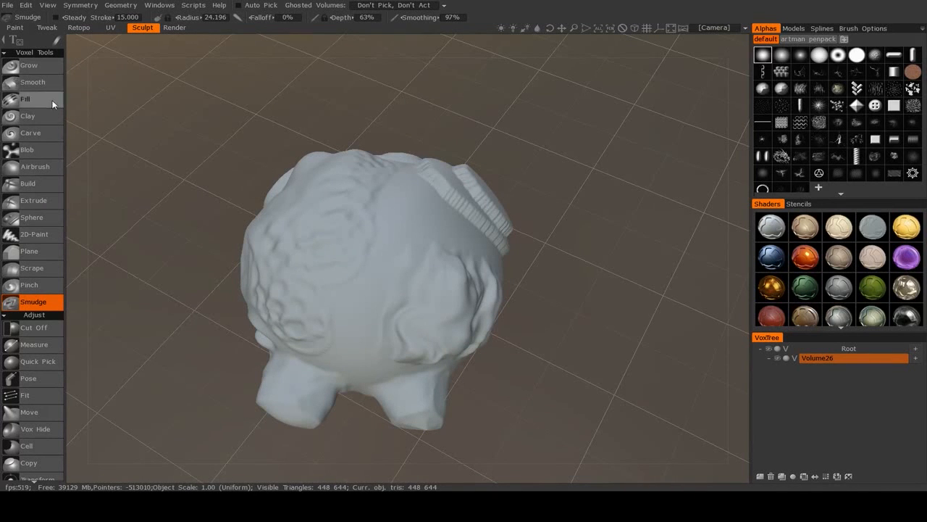
mouse_move(248, 300)
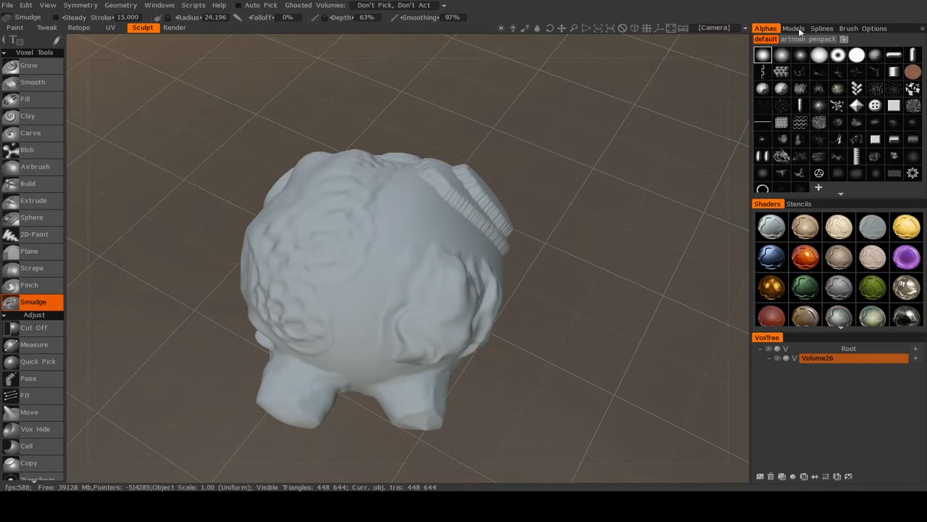
- Show the Brush Options panel for the current sculpting brush
click(864, 29)
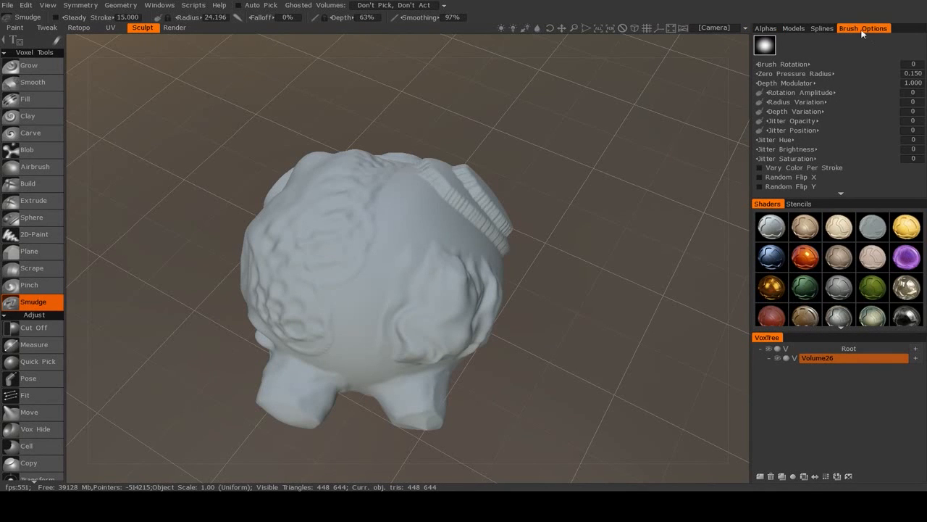
mouse_move(515, 228)
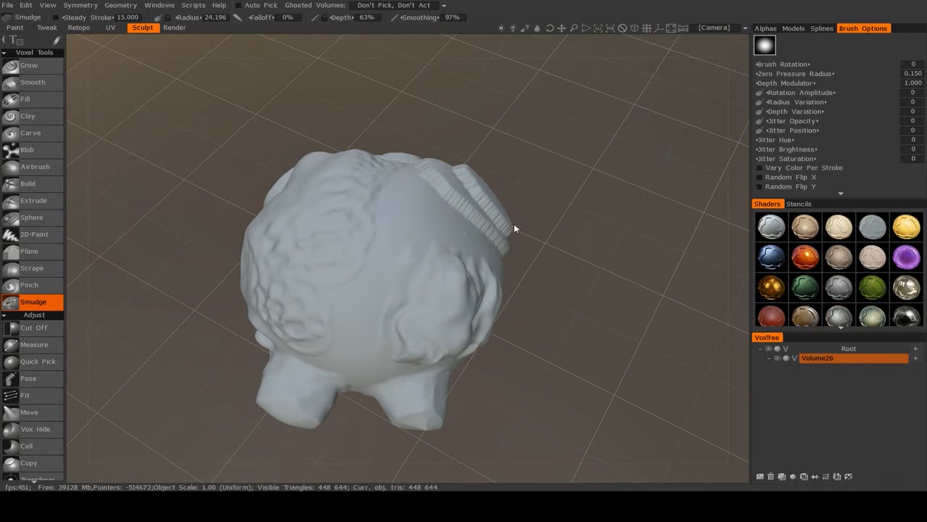